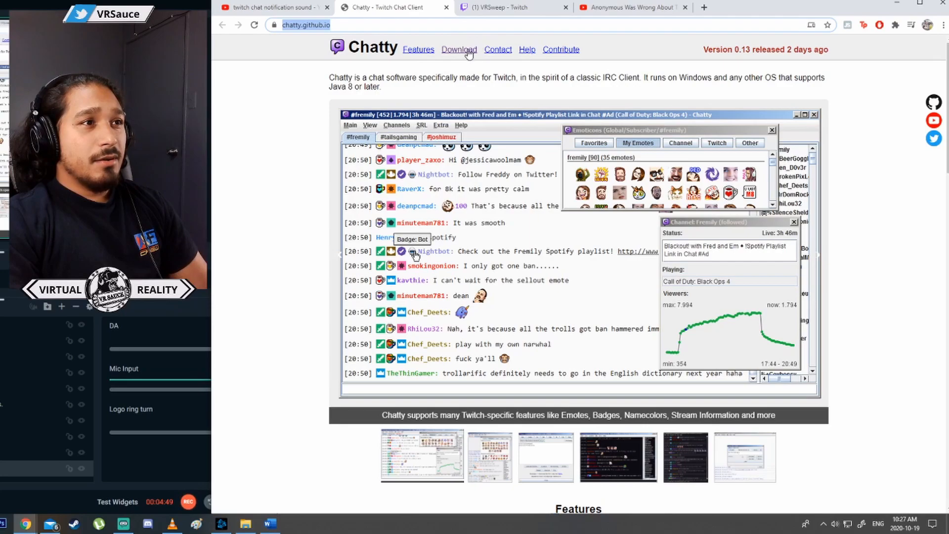
- Download the Chatty Windows Standalone (Installer) from the chatty.github.io download page
{"action": "left_click", "coordinate": [459, 50]}
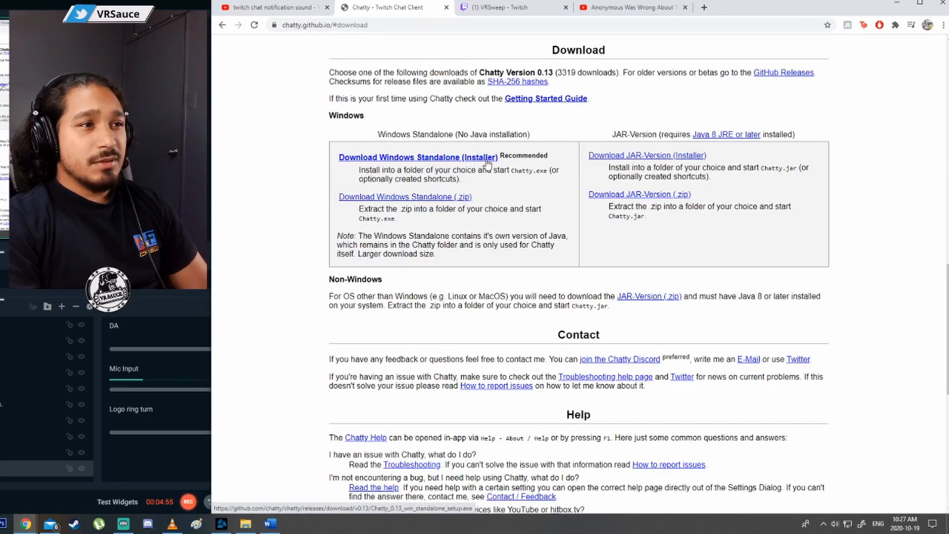
{"action": "left_click", "coordinate": [418, 157]}
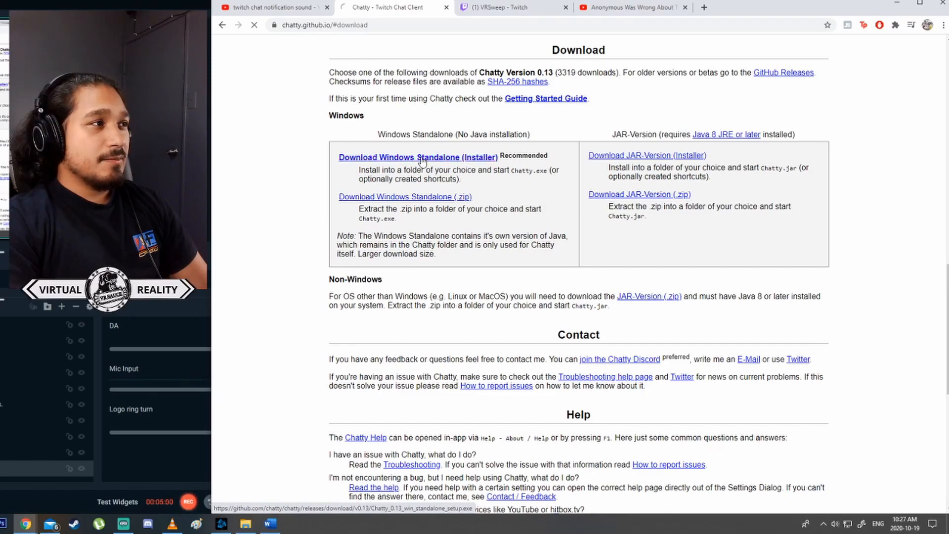
{"action": "left_click", "coordinate": [418, 157]}
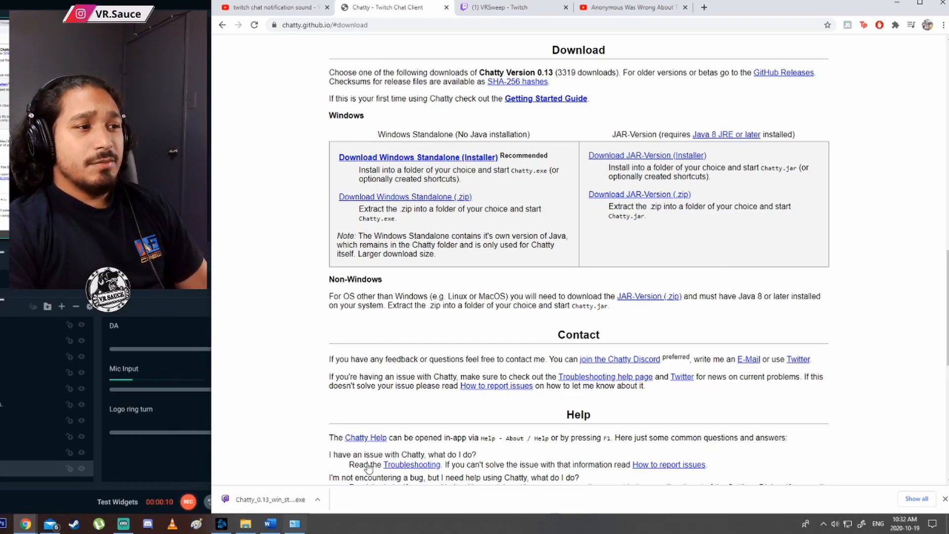
- Show the downloaded Chatty installer in its folder from Chrome's download bar
{"action": "left_click", "coordinate": [317, 499]}
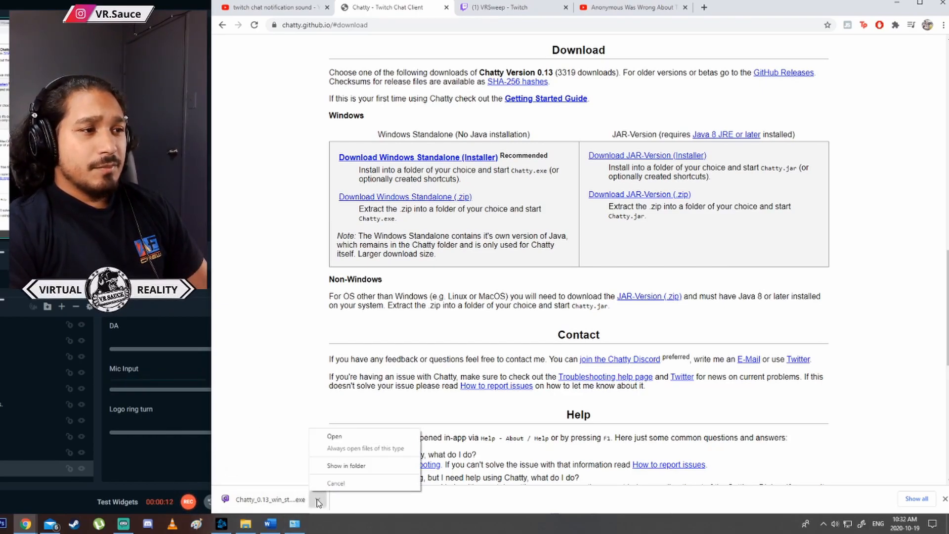
{"action": "mouse_move", "coordinate": [346, 465]}
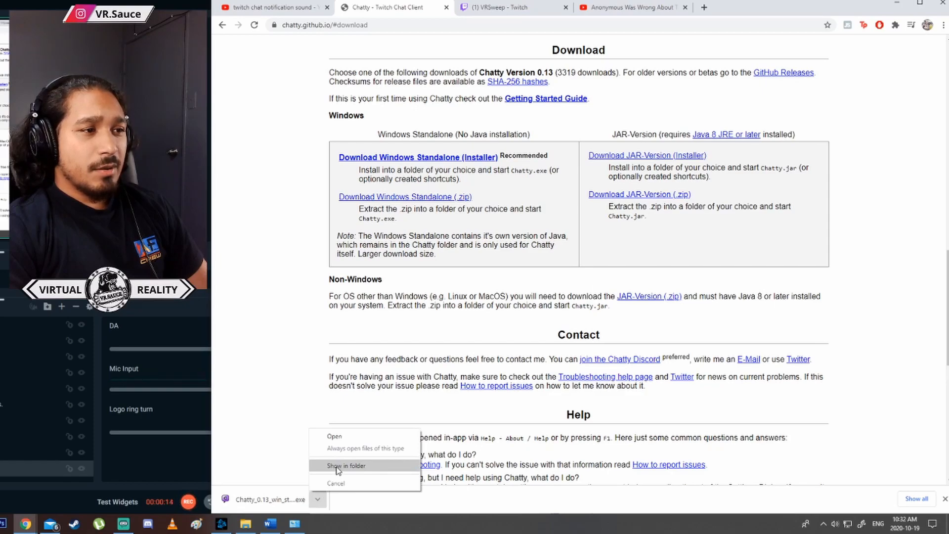
{"action": "left_click", "coordinate": [346, 465]}
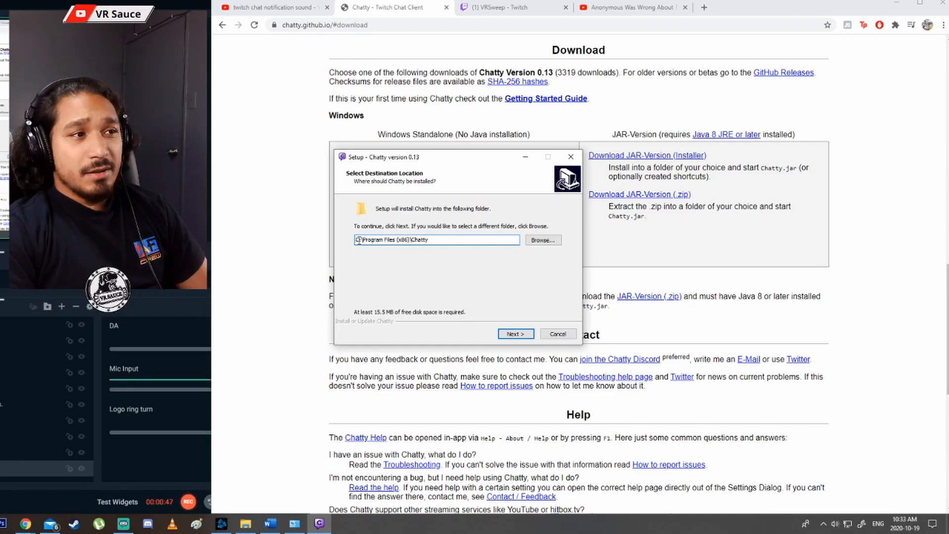
- Install Chatty to the default Program Files location with all components, then finish the wizard
{"action": "left_click", "coordinate": [512, 333]}
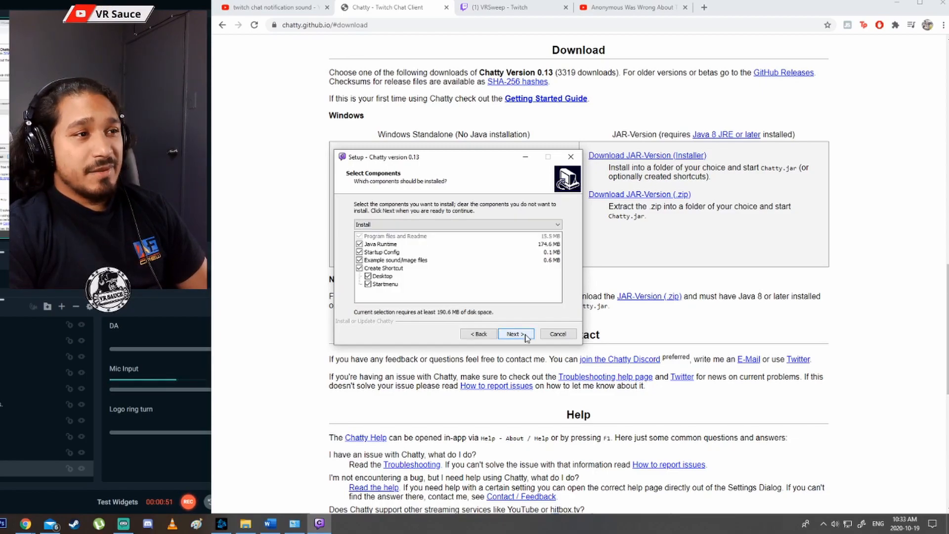
{"action": "left_click", "coordinate": [513, 333]}
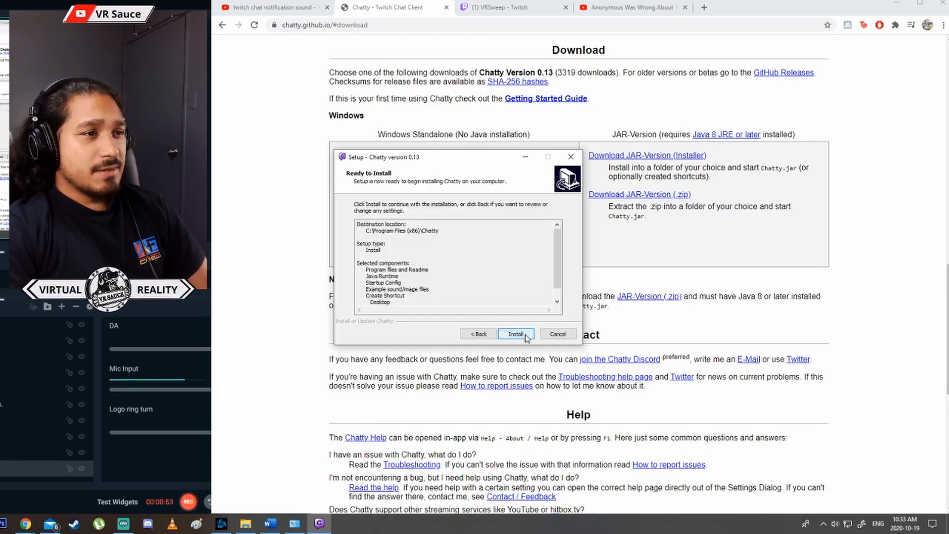
{"action": "left_click", "coordinate": [515, 333]}
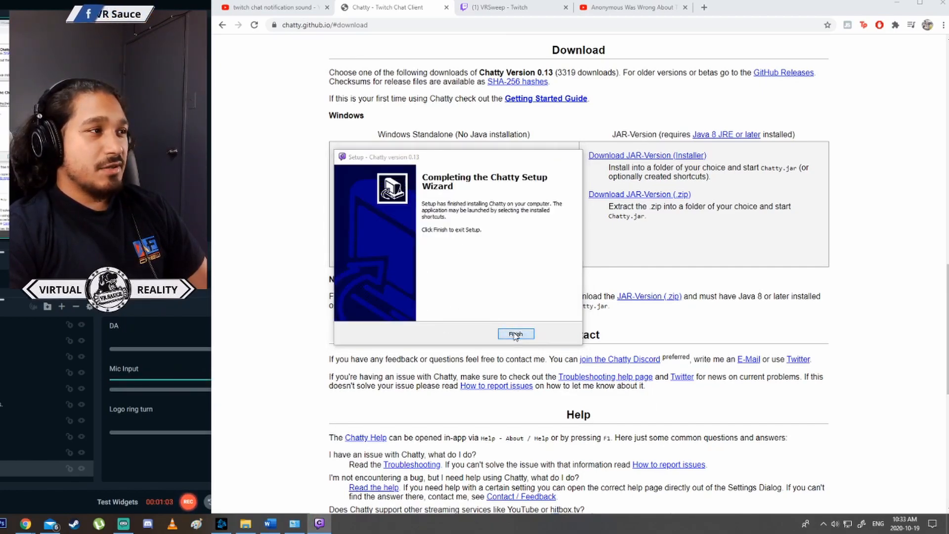
{"action": "left_click", "coordinate": [515, 334]}
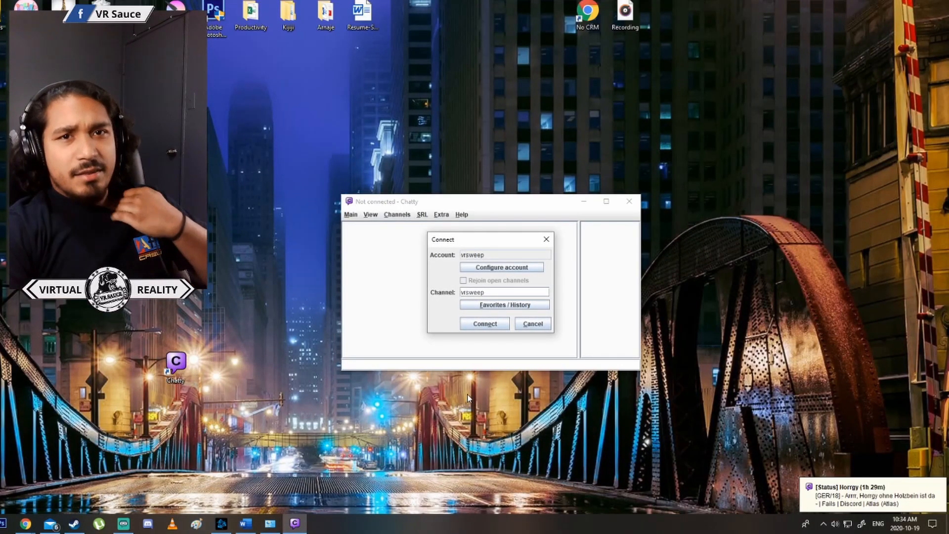
{"action": "mouse_move", "coordinate": [395, 384]}
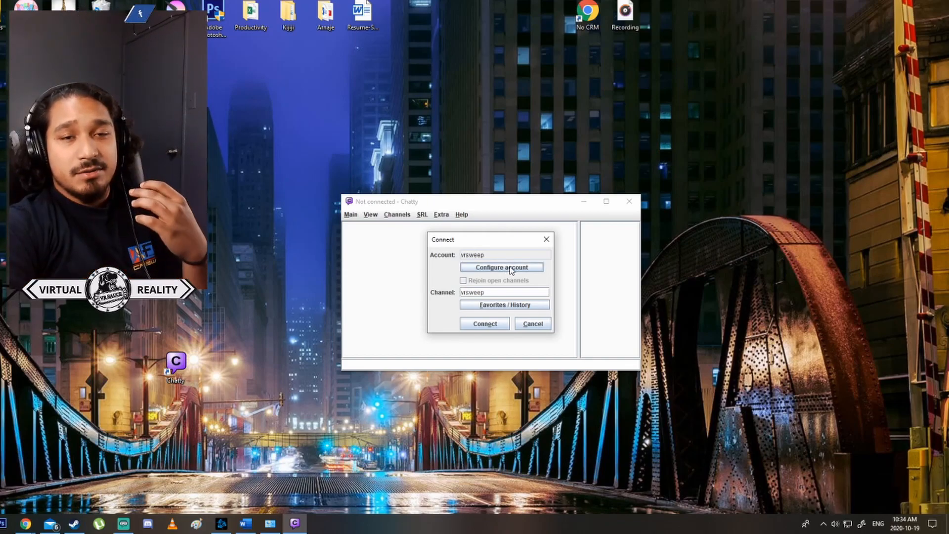
- Restart Chatty and bring up Configure account from the Connect dialog
{"action": "left_click", "coordinate": [501, 268]}
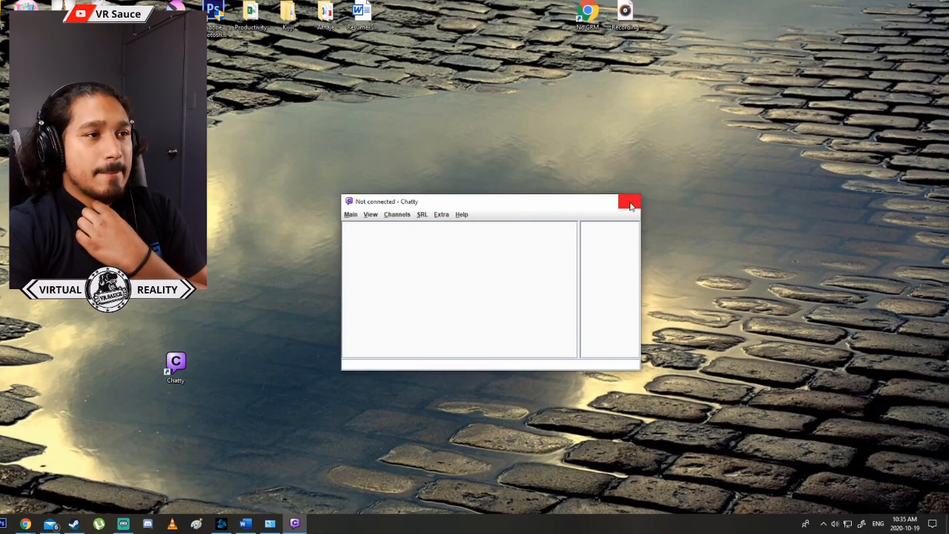
{"action": "left_click", "coordinate": [632, 201]}
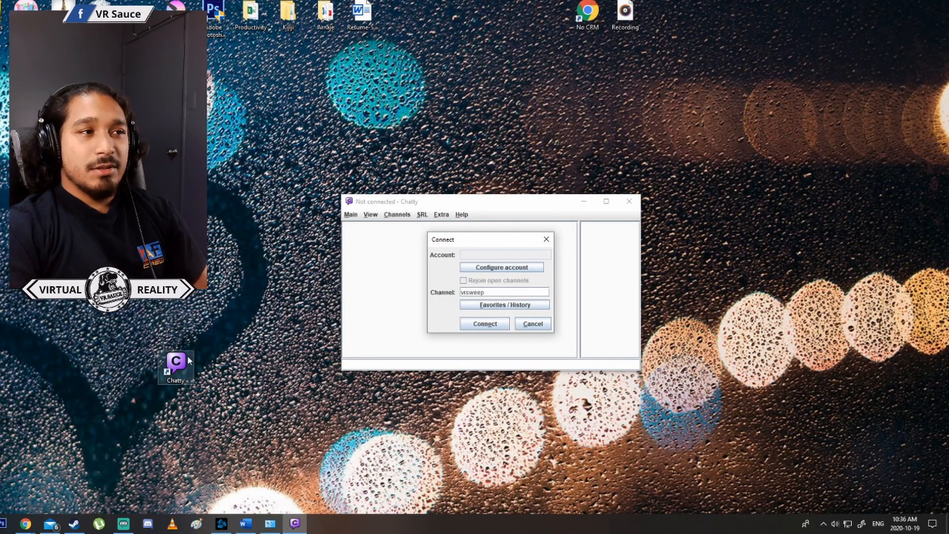
{"action": "mouse_move", "coordinate": [581, 272]}
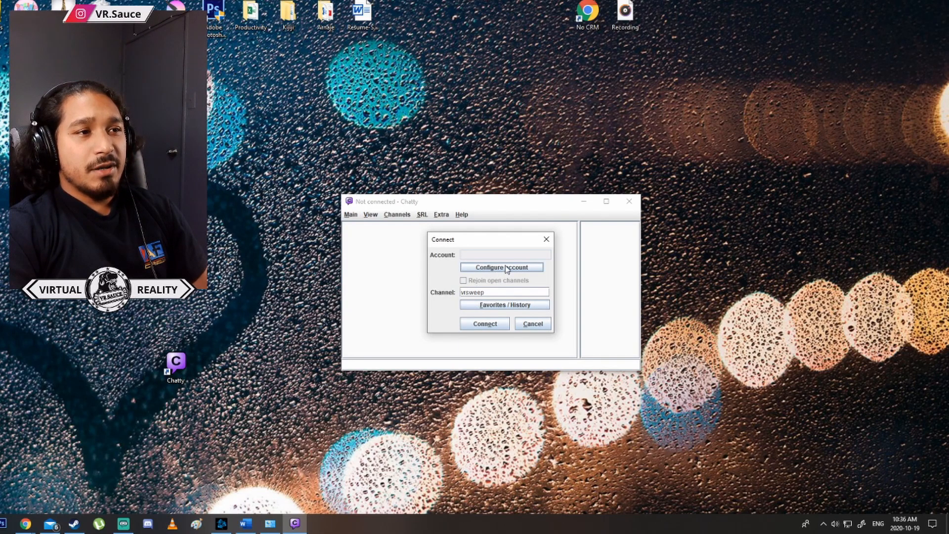
{"action": "left_click", "coordinate": [500, 266]}
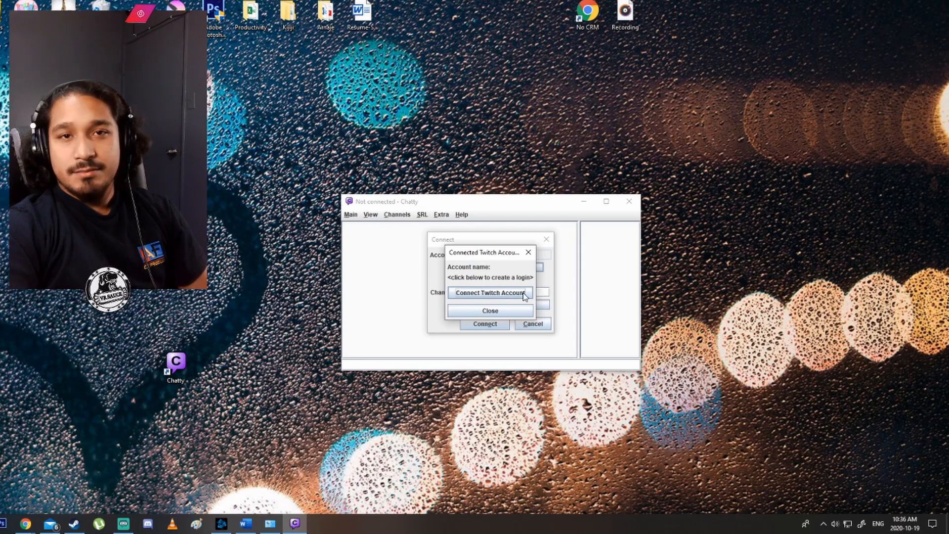
- Start connecting a Twitch account with all permissions and open its login URL in the browser
{"action": "left_click", "coordinate": [489, 292]}
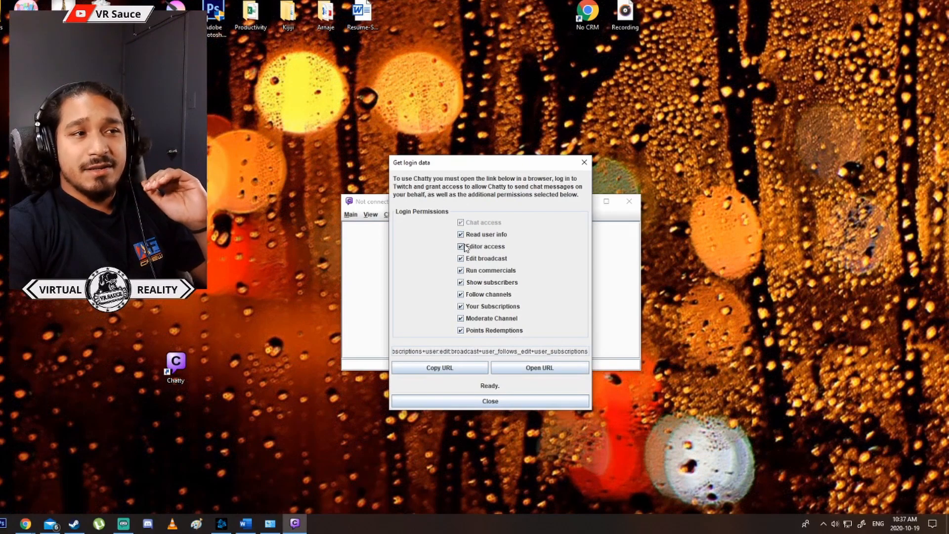
{"action": "mouse_move", "coordinate": [473, 258]}
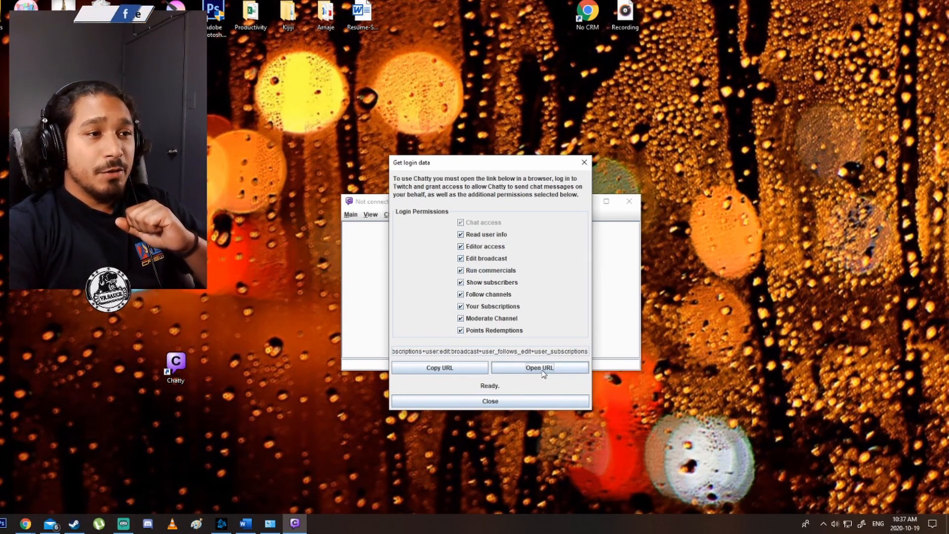
{"action": "left_click", "coordinate": [538, 367]}
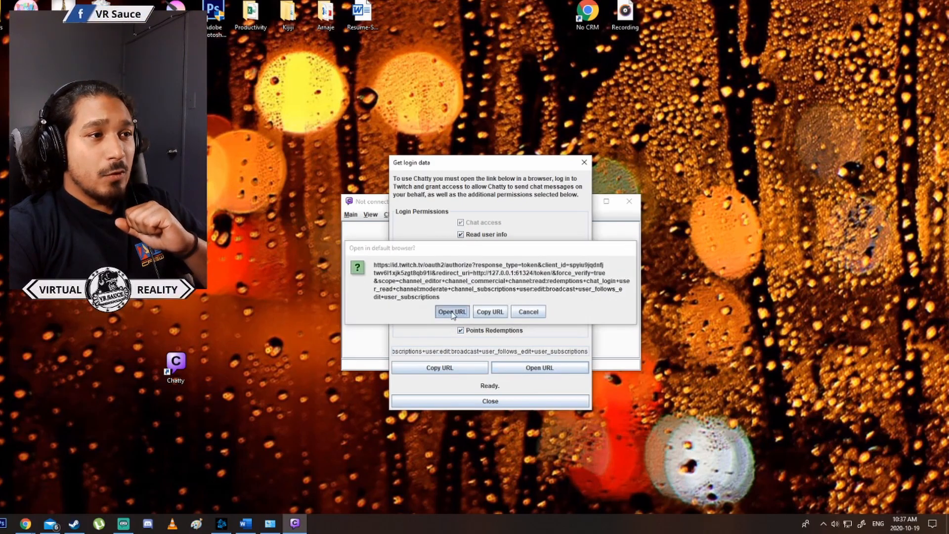
{"action": "left_click", "coordinate": [451, 311]}
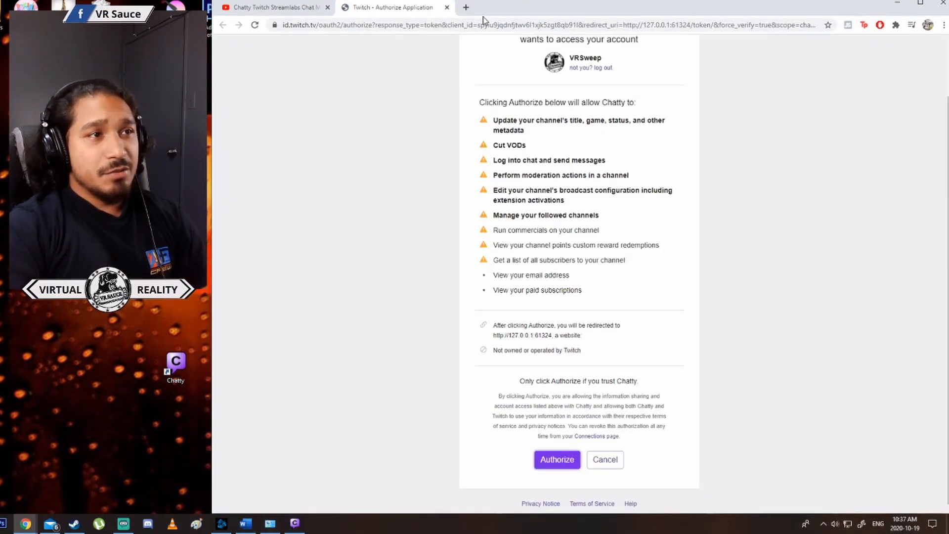
{"action": "mouse_move", "coordinate": [543, 477]}
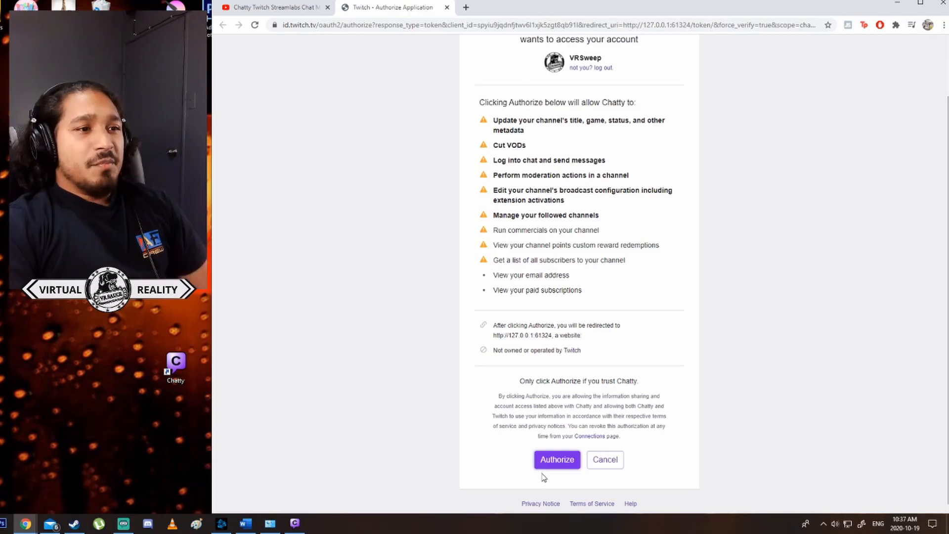
- Authorize Chatty's access to the VRSweep Twitch account on Twitch's page
{"action": "left_click", "coordinate": [556, 460]}
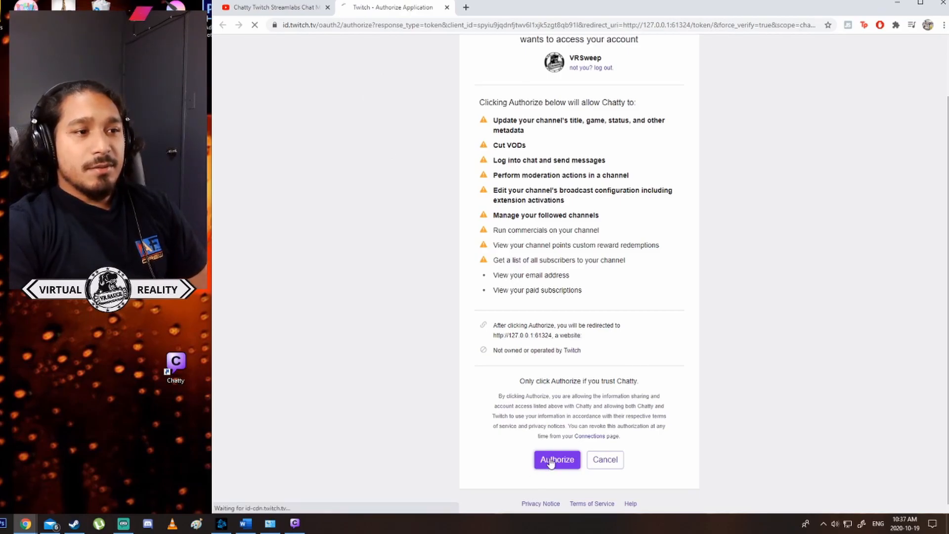
{"action": "left_click", "coordinate": [556, 459]}
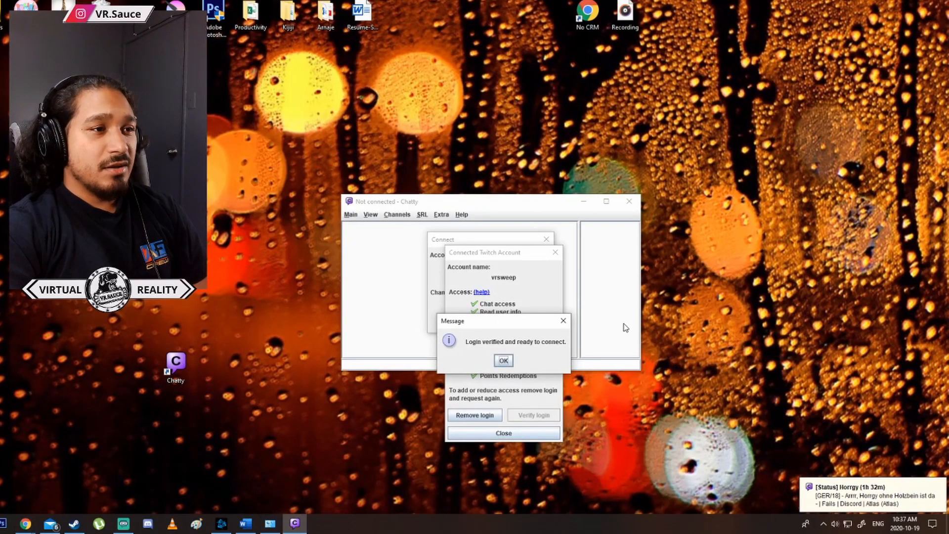
{"action": "mouse_move", "coordinate": [542, 348]}
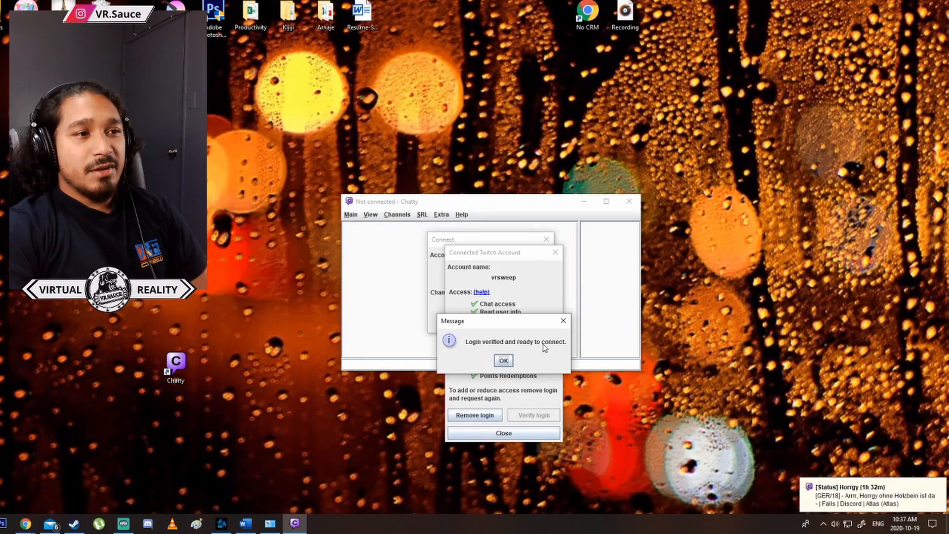
- Acknowledge the verified vrsweep login and close the Connected Twitch Account dialog
{"action": "left_click", "coordinate": [503, 360]}
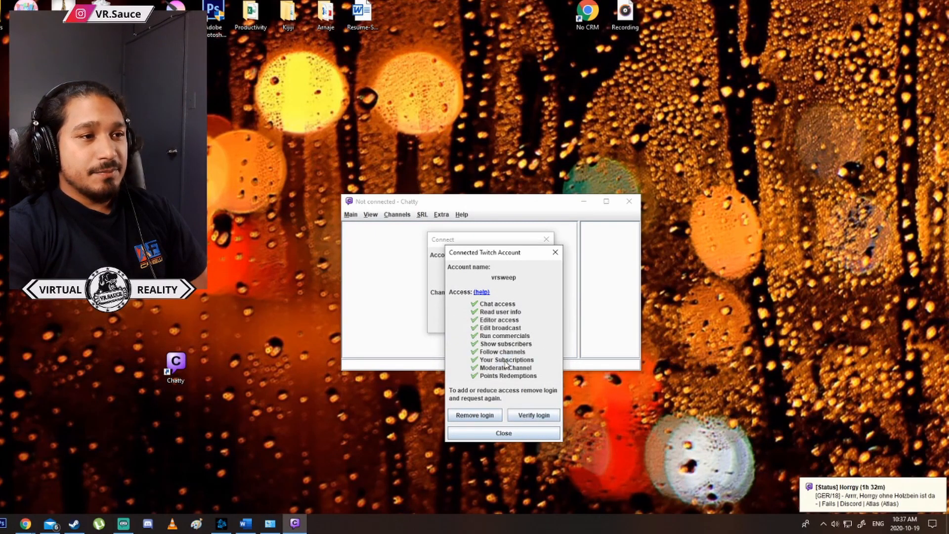
{"action": "left_click", "coordinate": [503, 433]}
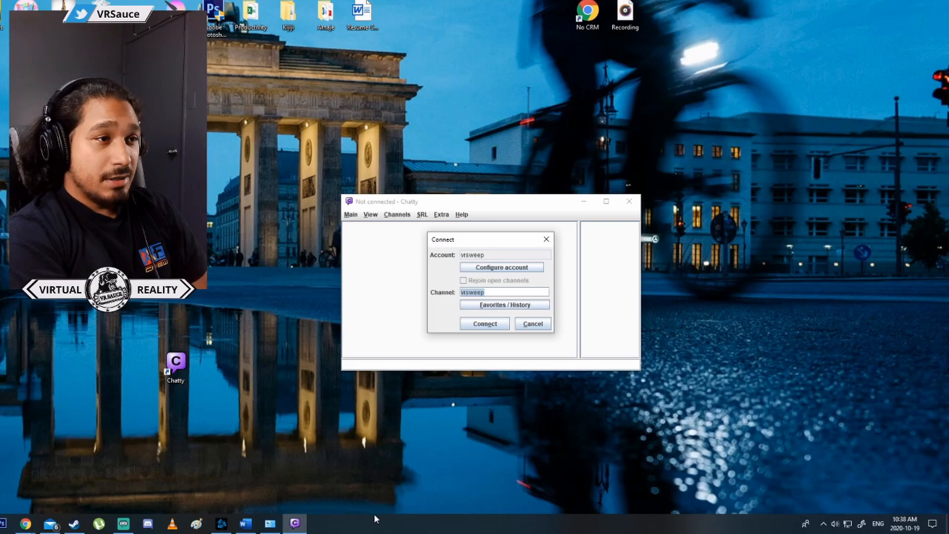
- Enter channel VRSweep and connect so Chatty joins #vrsweep
{"action": "type", "text": "VR"}
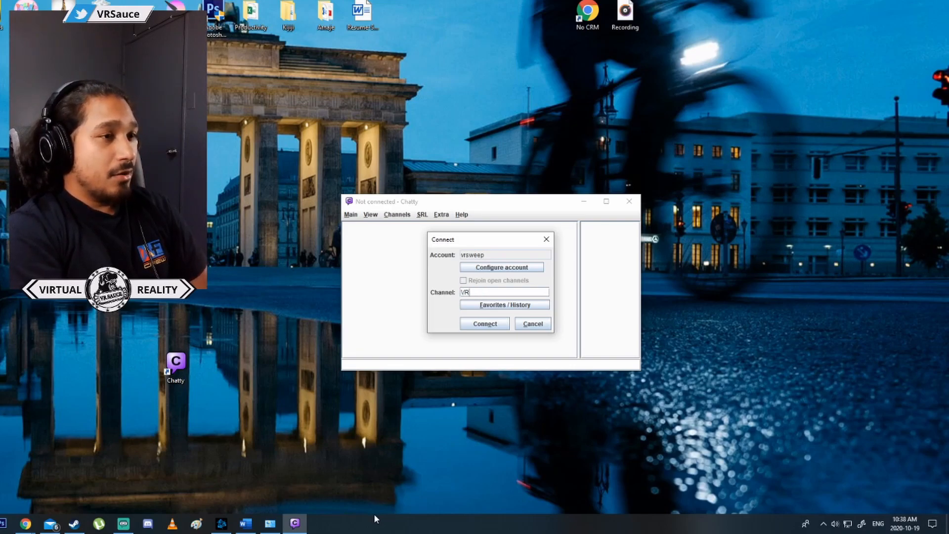
{"action": "type", "text": "Sweep"}
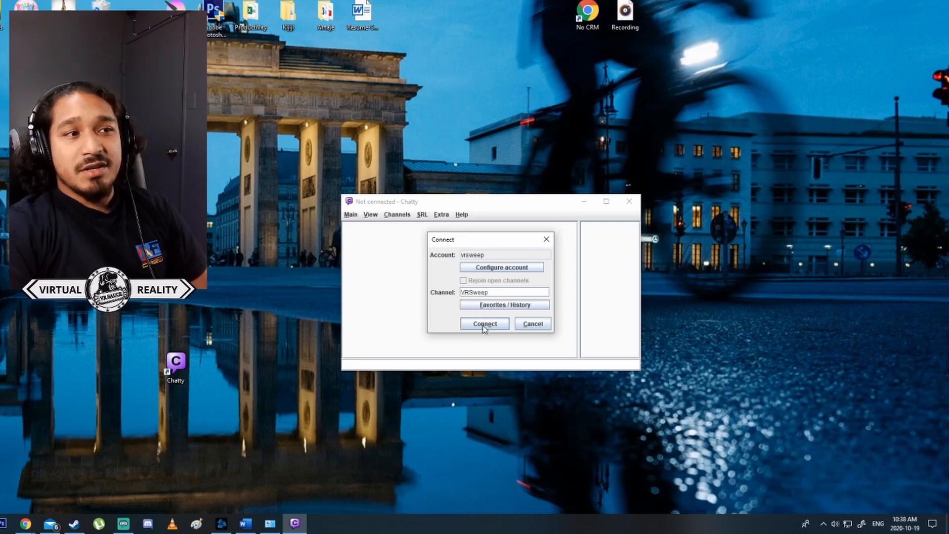
{"action": "left_click", "coordinate": [484, 323]}
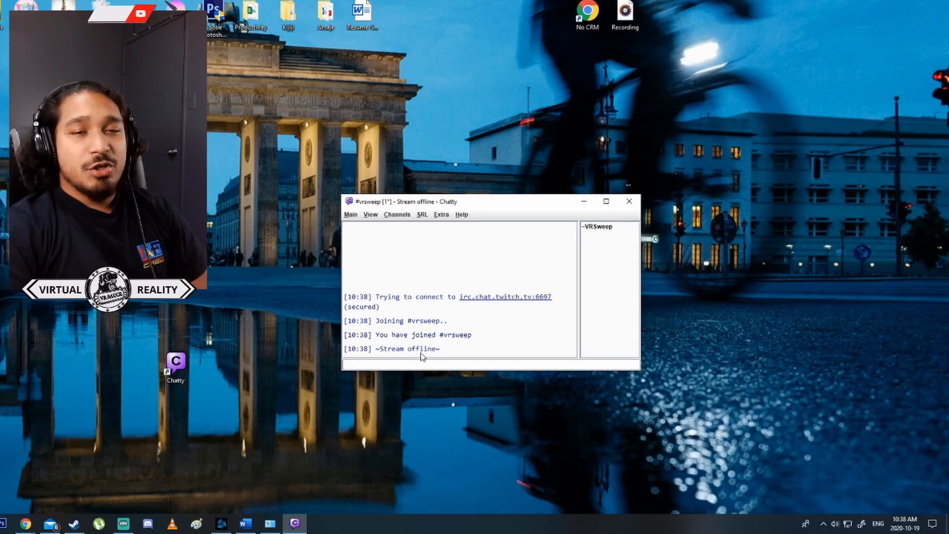
{"action": "mouse_move", "coordinate": [331, 439]}
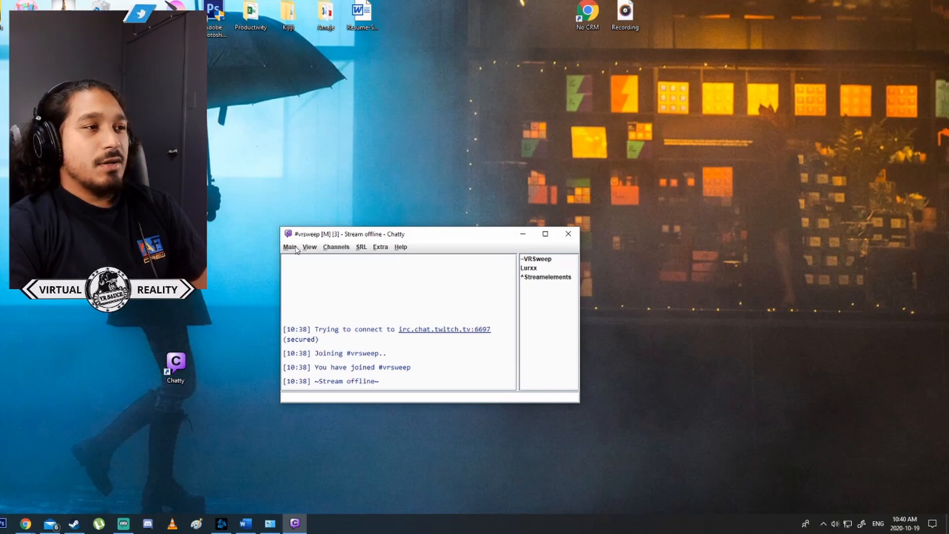
- Enable sounds in Settings > Notifications > Sound Notification Settings
{"action": "left_click", "coordinate": [290, 247]}
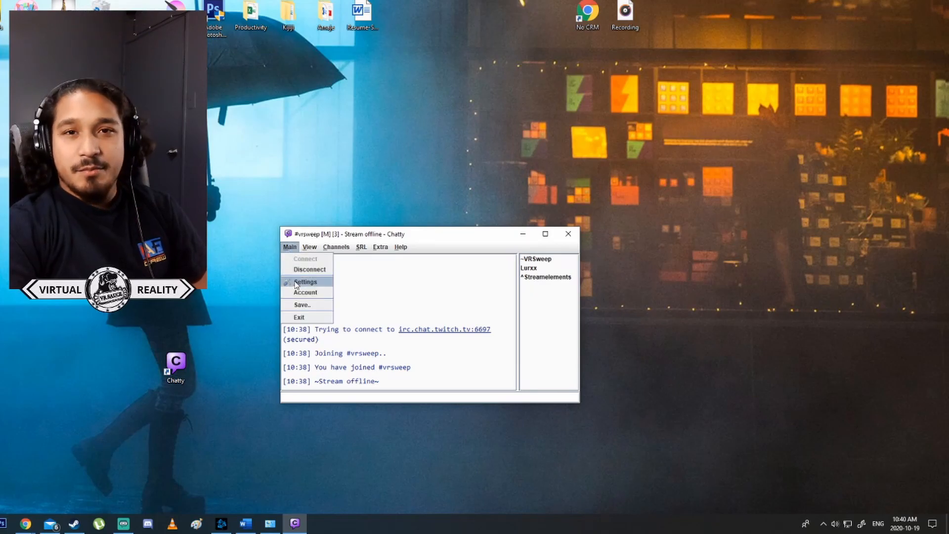
{"action": "left_click", "coordinate": [306, 282]}
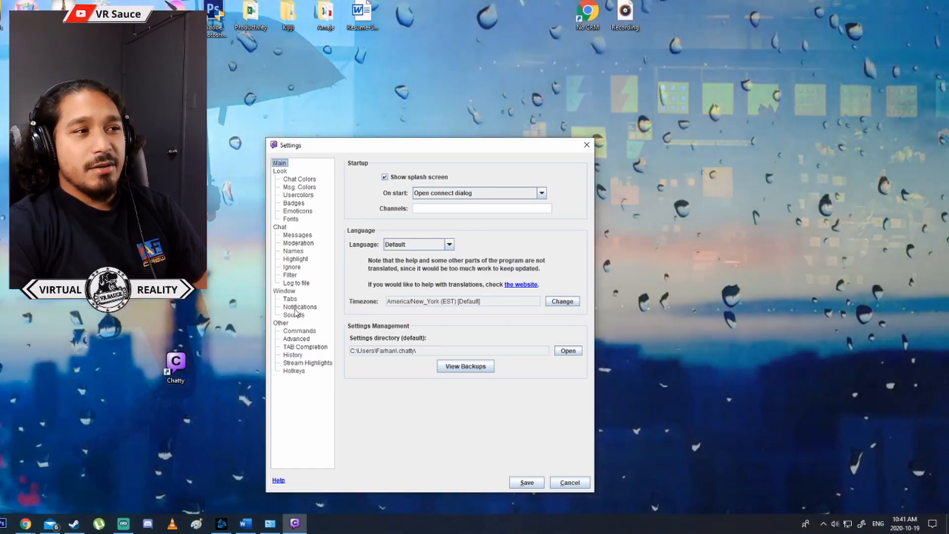
{"action": "left_click", "coordinate": [298, 307]}
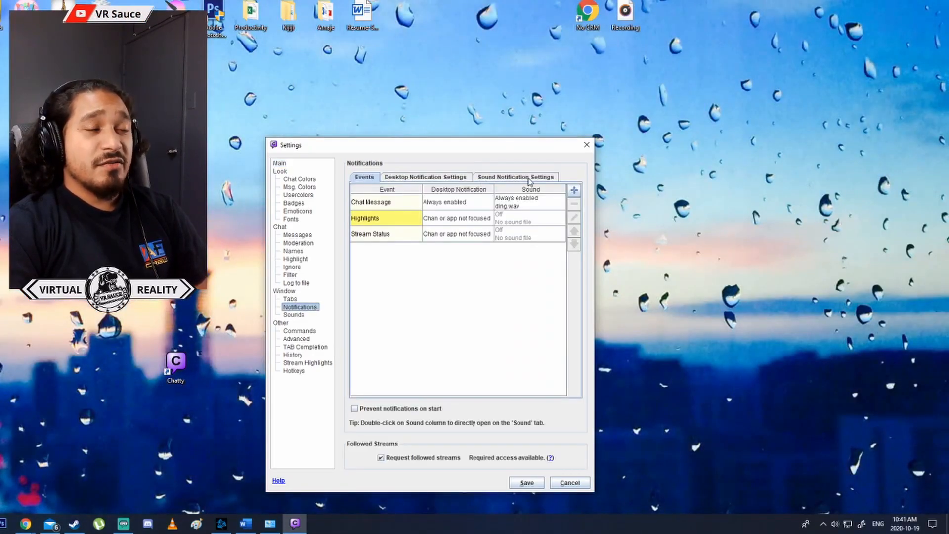
{"action": "left_click", "coordinate": [515, 177]}
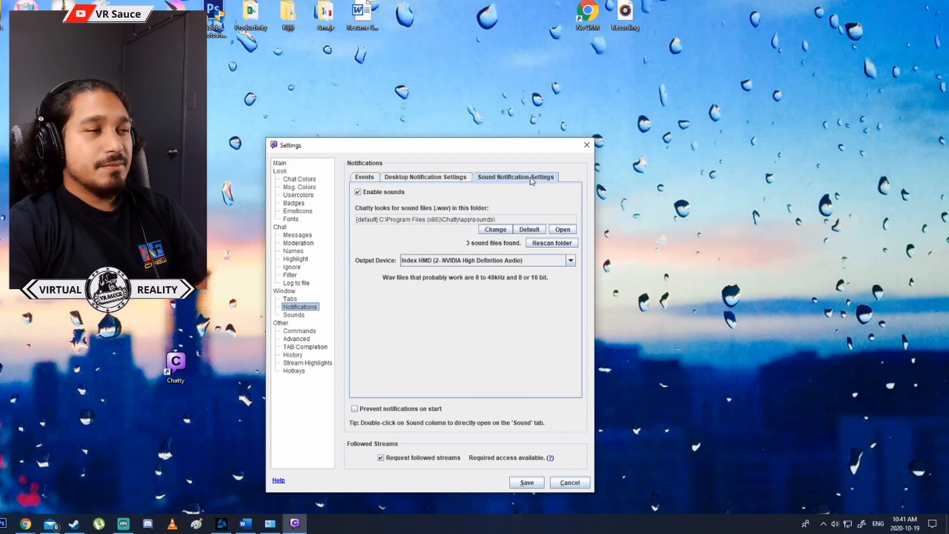
{"action": "mouse_move", "coordinate": [368, 199]}
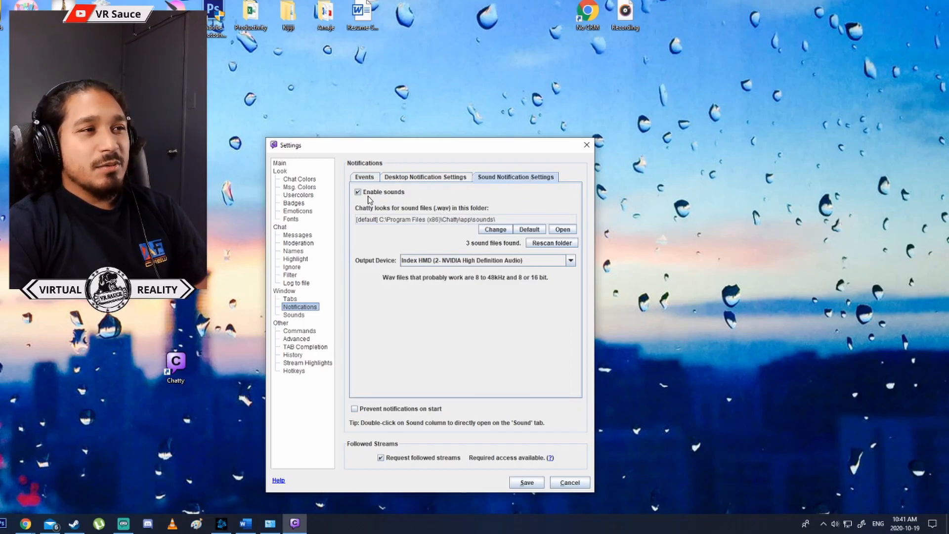
{"action": "left_click", "coordinate": [357, 191]}
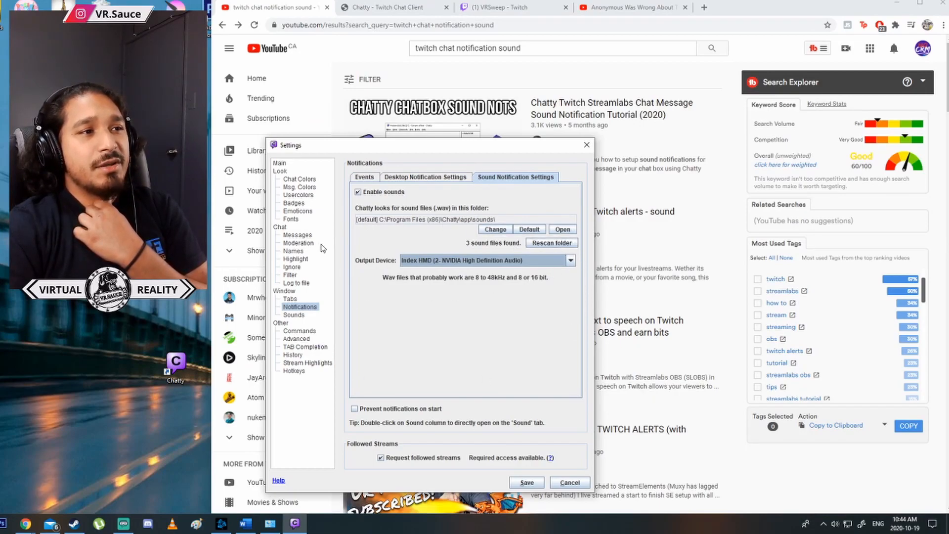
{"action": "mouse_move", "coordinate": [393, 271]}
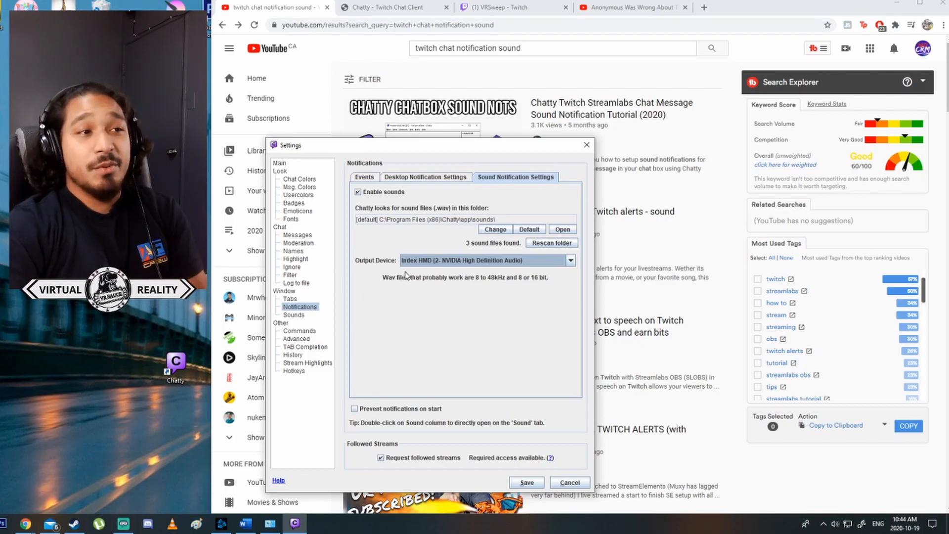
- Review the Output Device list, then switch to Desktop Notification Settings
{"action": "left_click", "coordinate": [567, 260]}
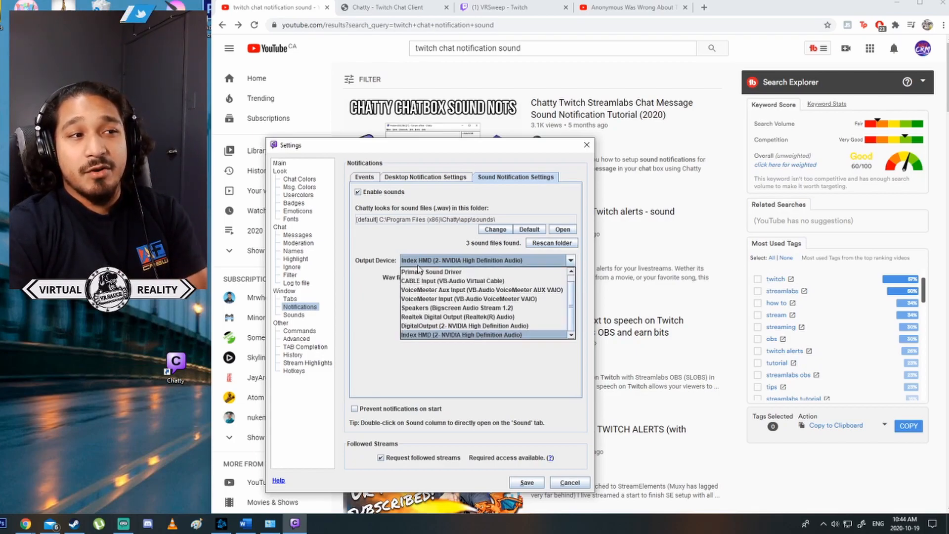
{"action": "mouse_move", "coordinate": [422, 346]}
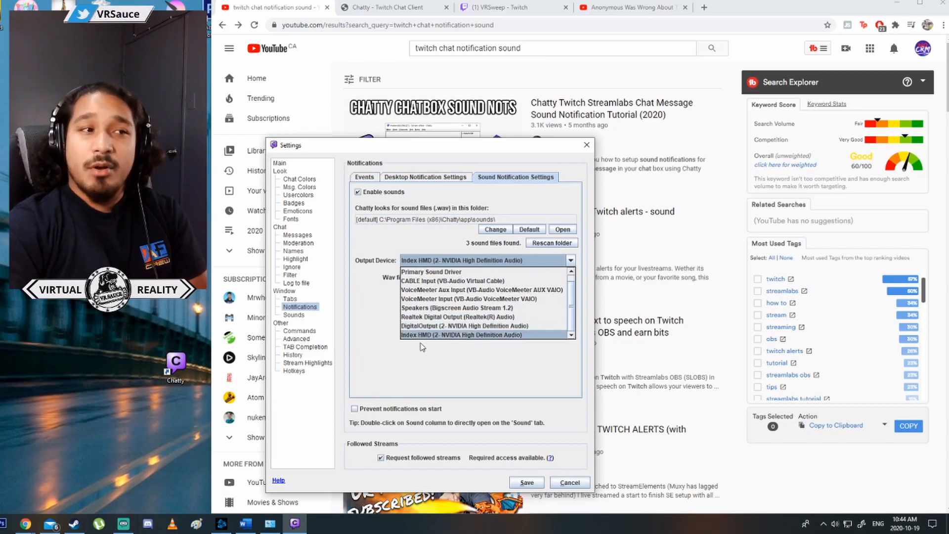
{"action": "left_click", "coordinate": [461, 335]}
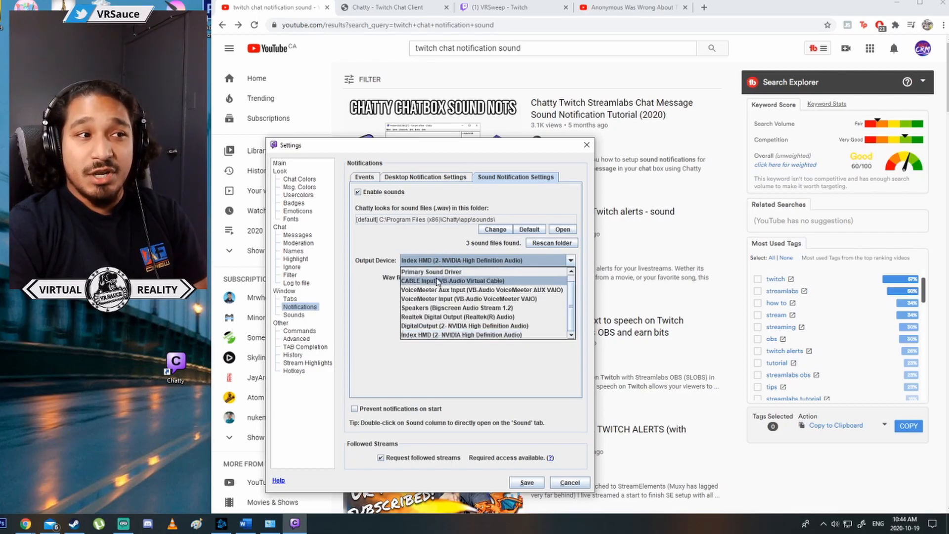
{"action": "mouse_move", "coordinate": [450, 298]}
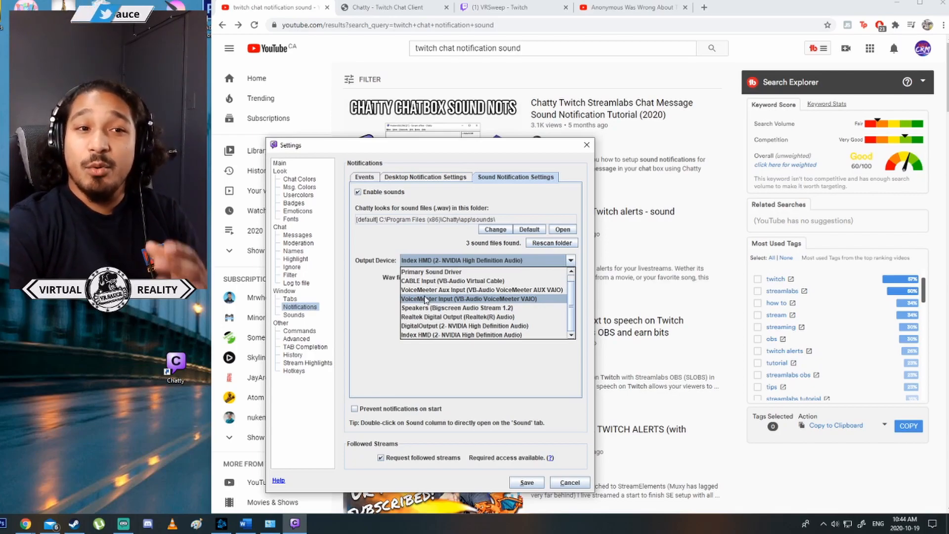
{"action": "left_click", "coordinate": [425, 177]}
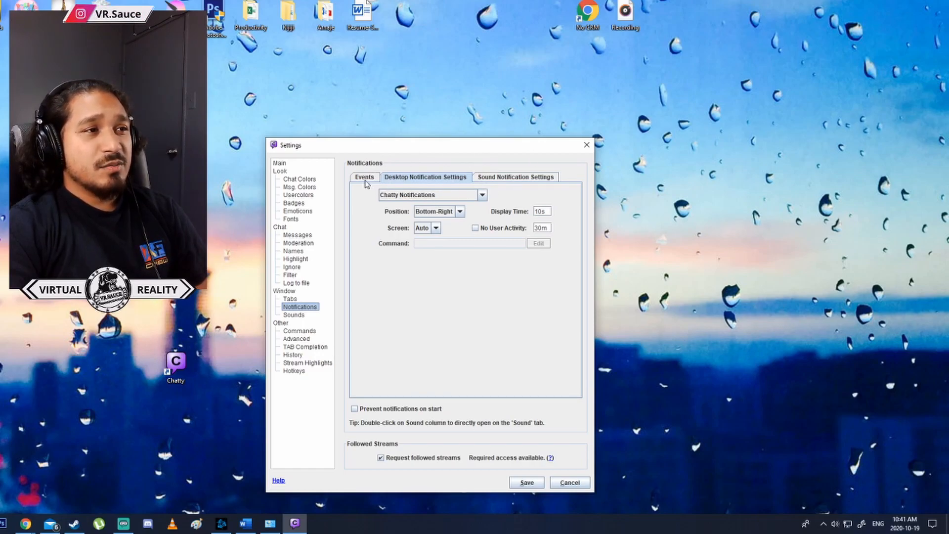
- Configure the Chat Message event's sound as ding.wav with status Always enabled
{"action": "left_click", "coordinate": [364, 177]}
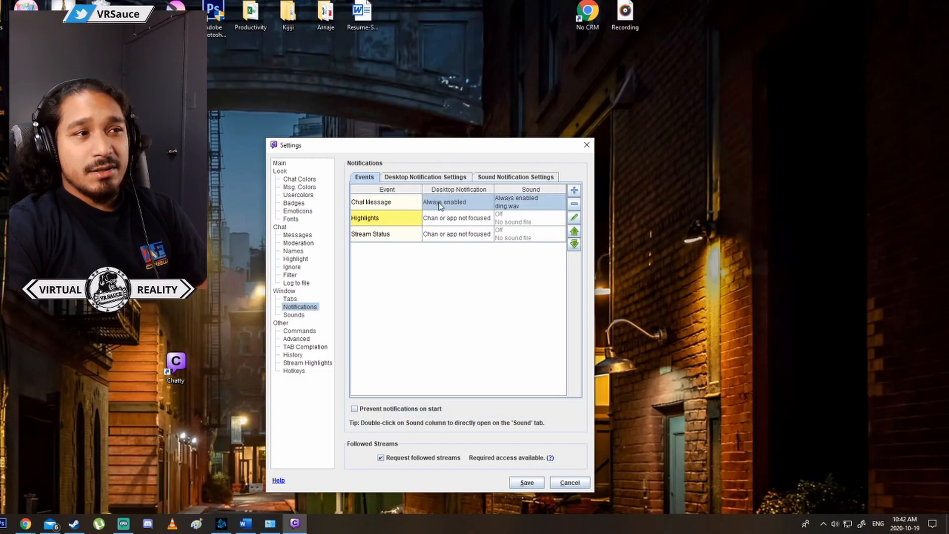
{"action": "double_click", "coordinate": [439, 202]}
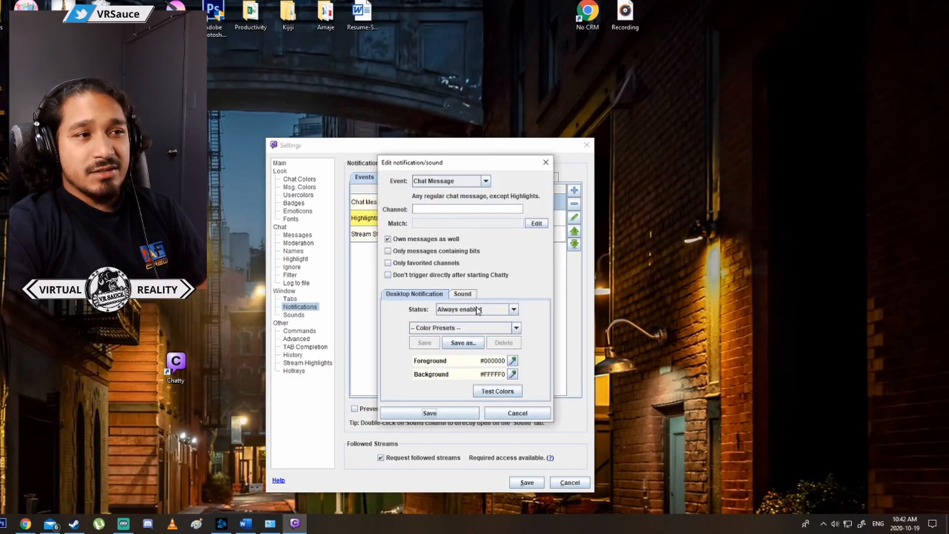
{"action": "mouse_move", "coordinate": [446, 378]}
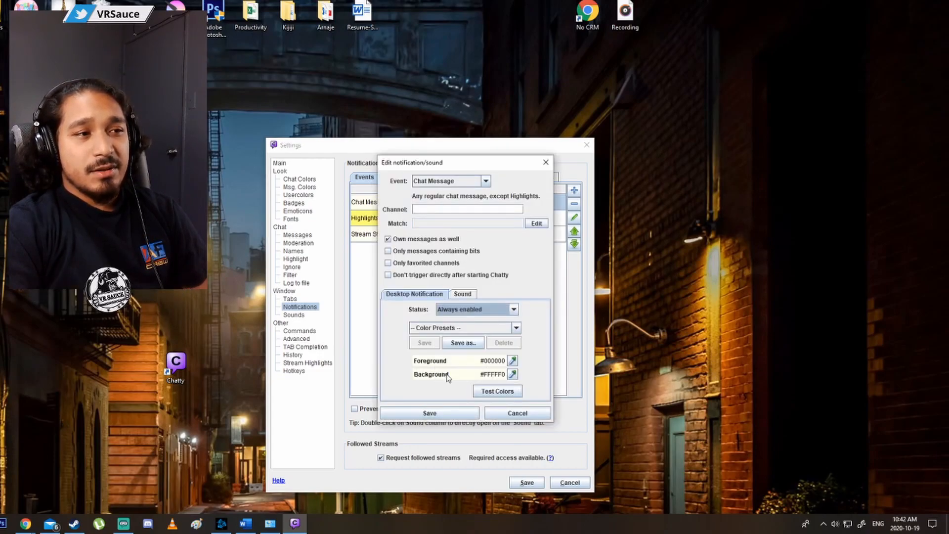
{"action": "left_click", "coordinate": [461, 294]}
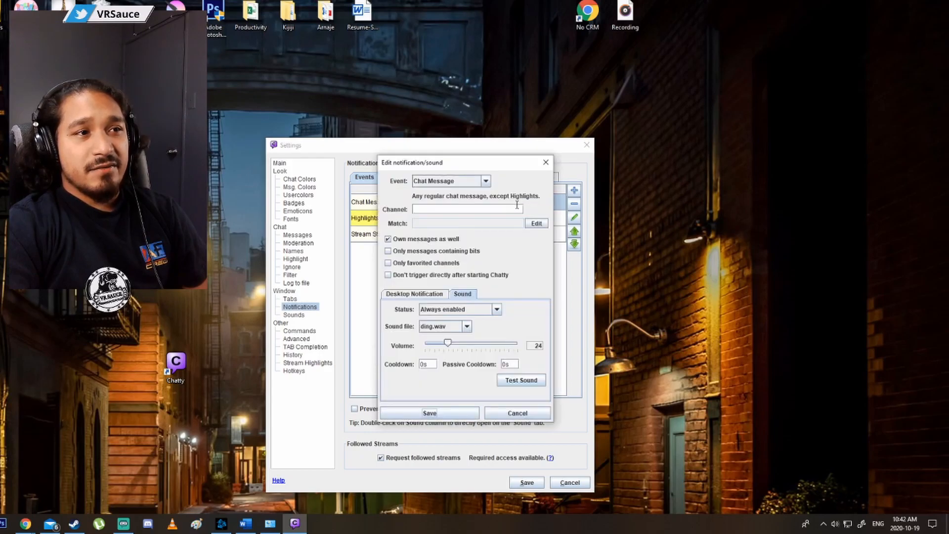
{"action": "mouse_move", "coordinate": [473, 313]}
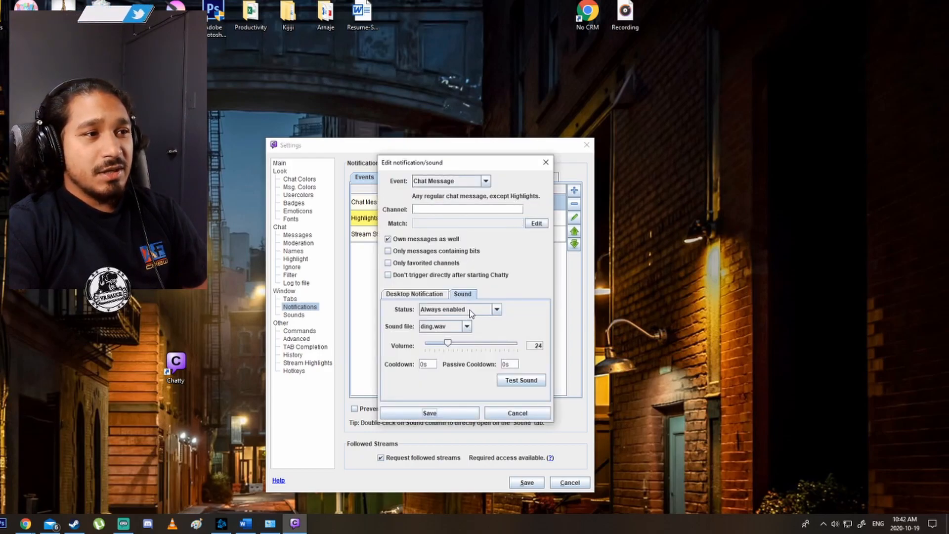
{"action": "left_click", "coordinate": [465, 326]}
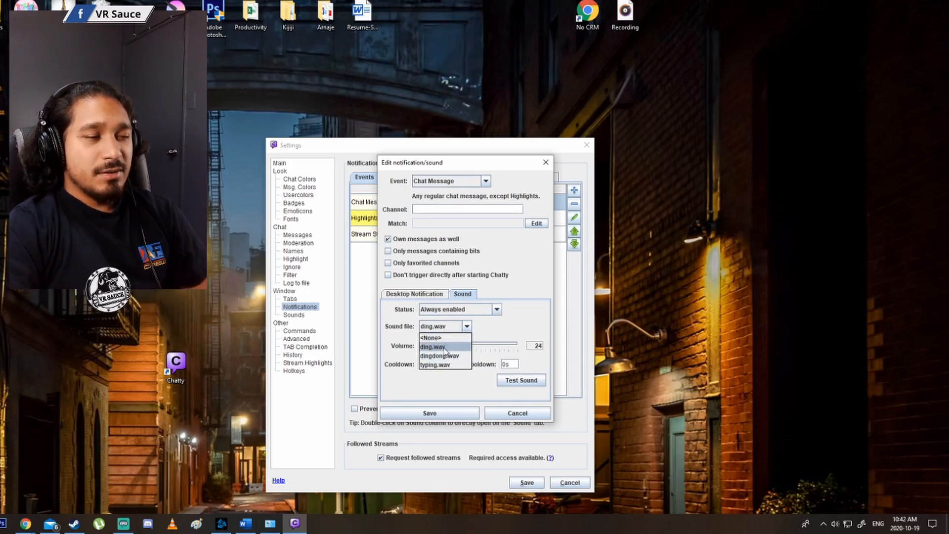
{"action": "left_click", "coordinate": [433, 345]}
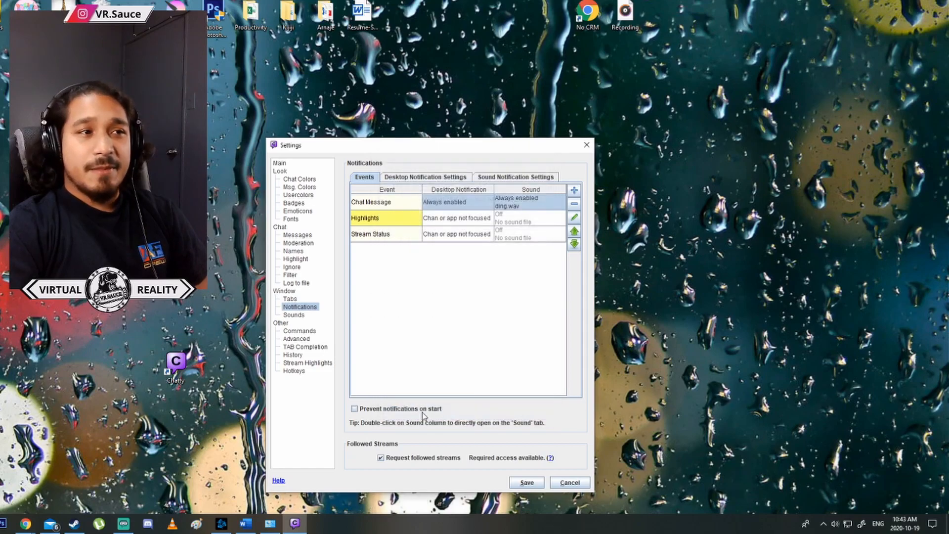
{"action": "mouse_move", "coordinate": [427, 417]}
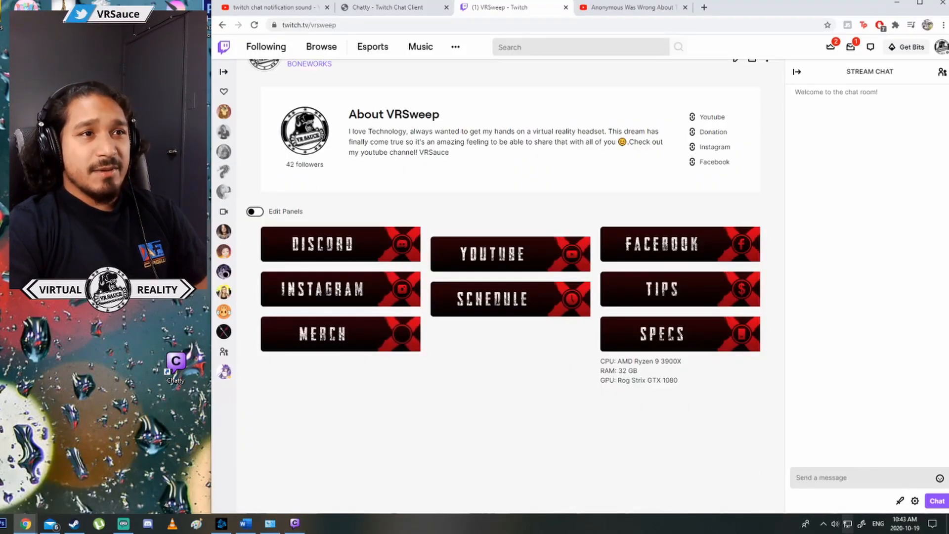
- Send 'Hey' in VRSweep's stream chat and return to the YouTube tab to see the Chatty popup
{"action": "scroll", "scroll_direction": "up", "scroll_amount": 3}
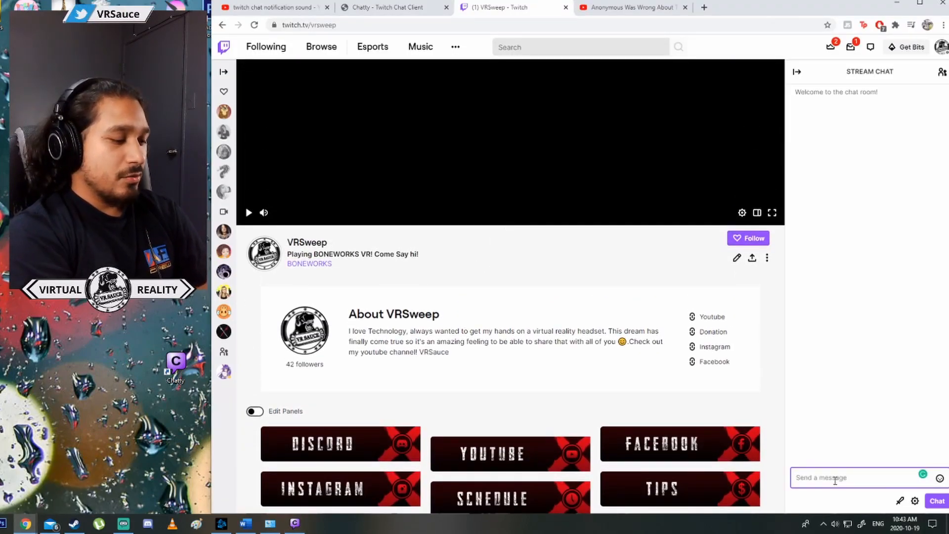
{"action": "type", "text": "Hey"}
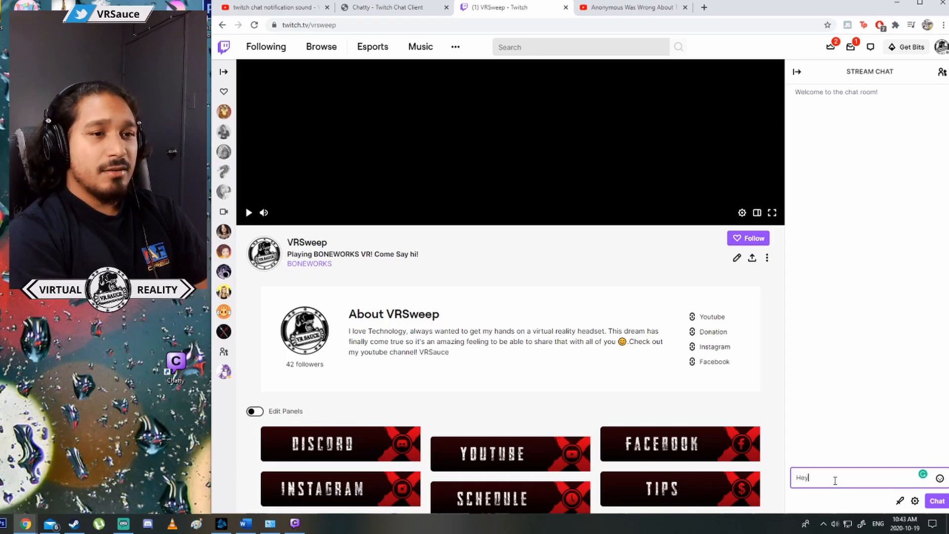
{"action": "key", "text": "Return"}
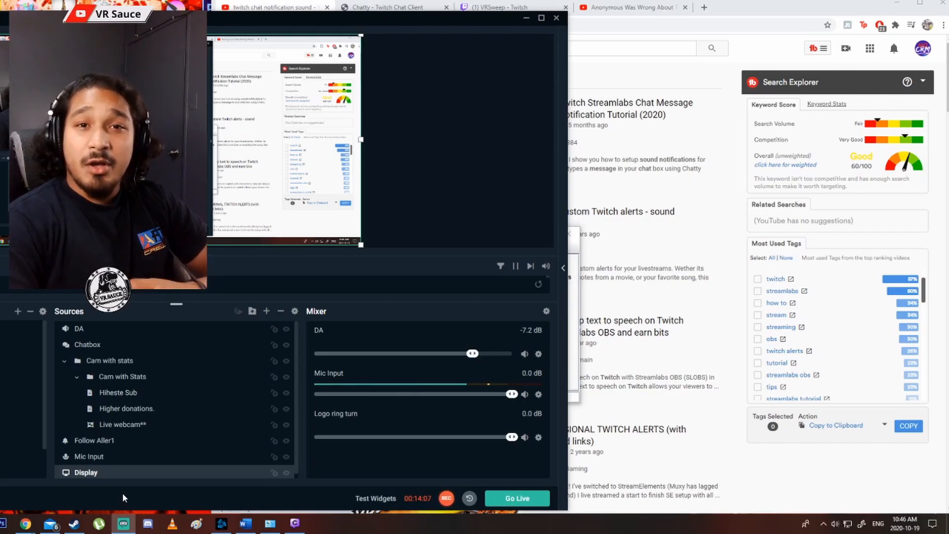
{"action": "left_click", "coordinate": [273, 7]}
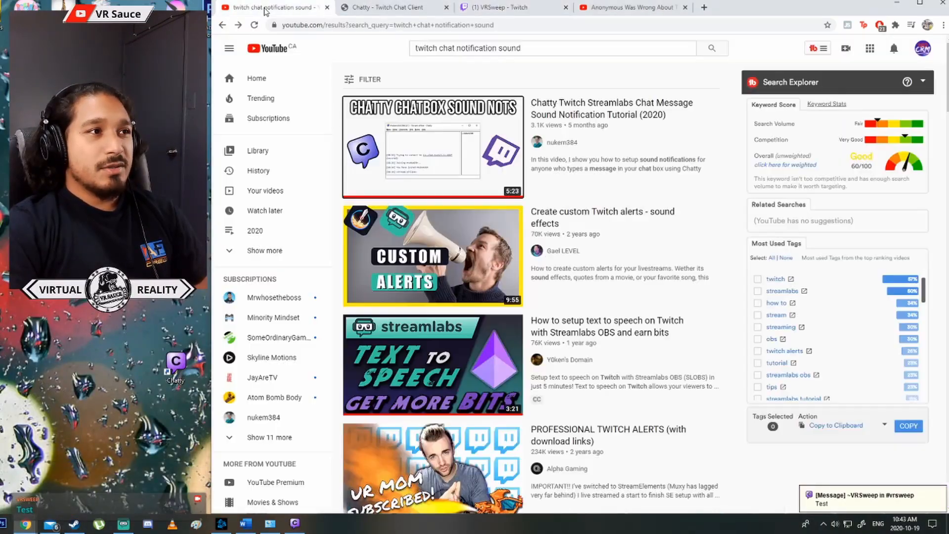